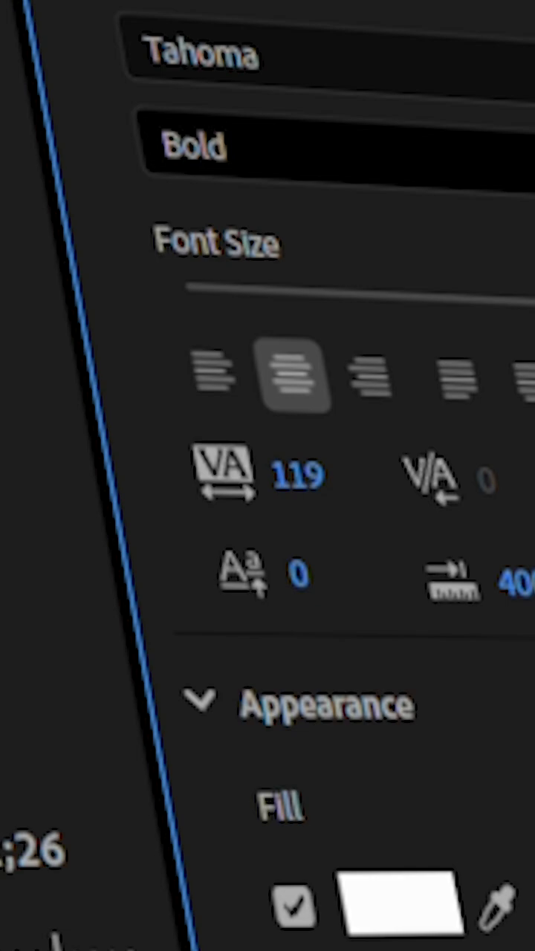
- Scroll the Essential Graphics panel to the title's Fill and shadow appearance settings
scroll("down", 3)
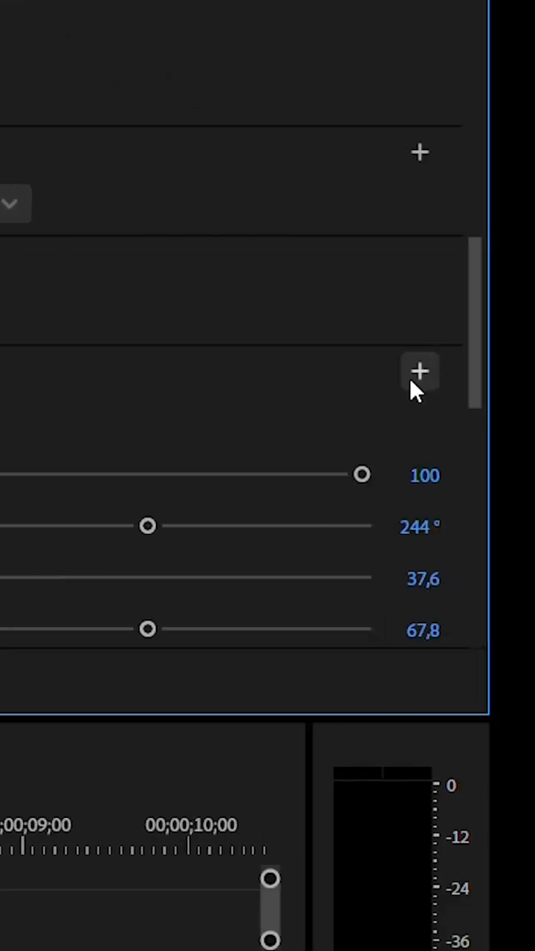
left_click_drag(362, 474, 178, 474)
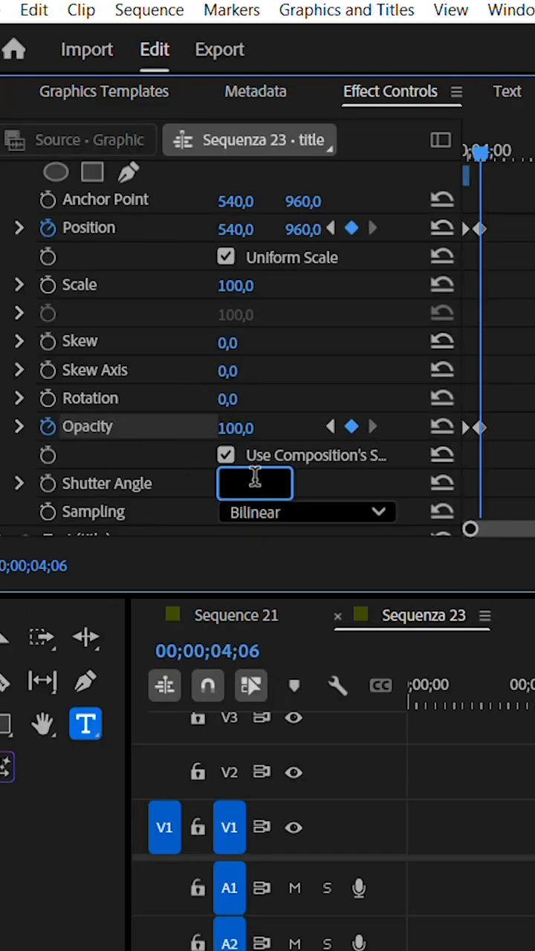
- Enter 360 as the Transform effect's Shutter Angle
type("360,00")
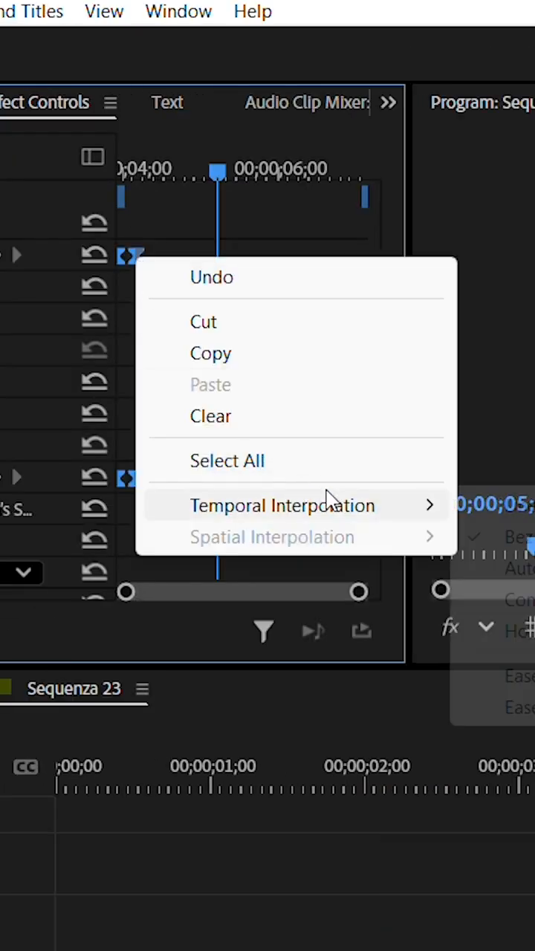
- Apply Ease In/Ease Out to the selected Position and Opacity keyframes
left_click(152, 500)
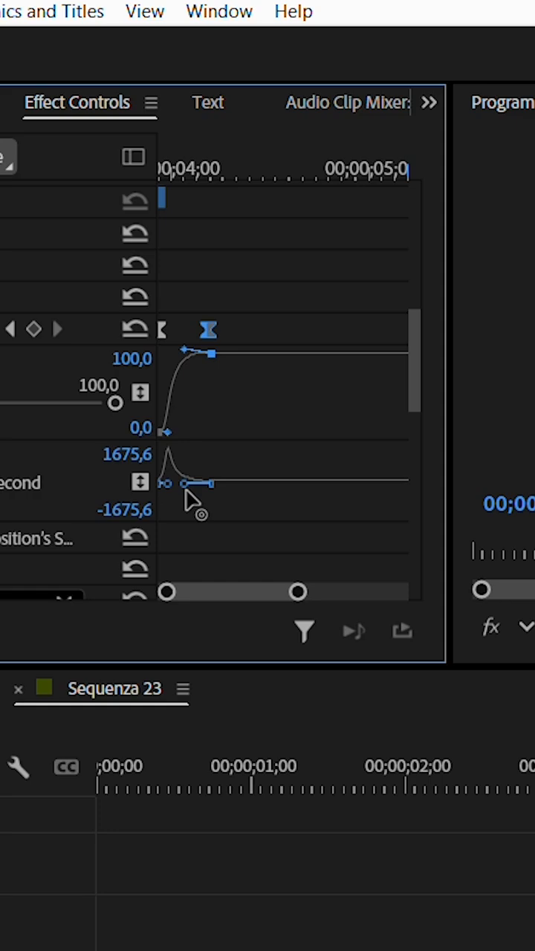
scroll("down", 3)
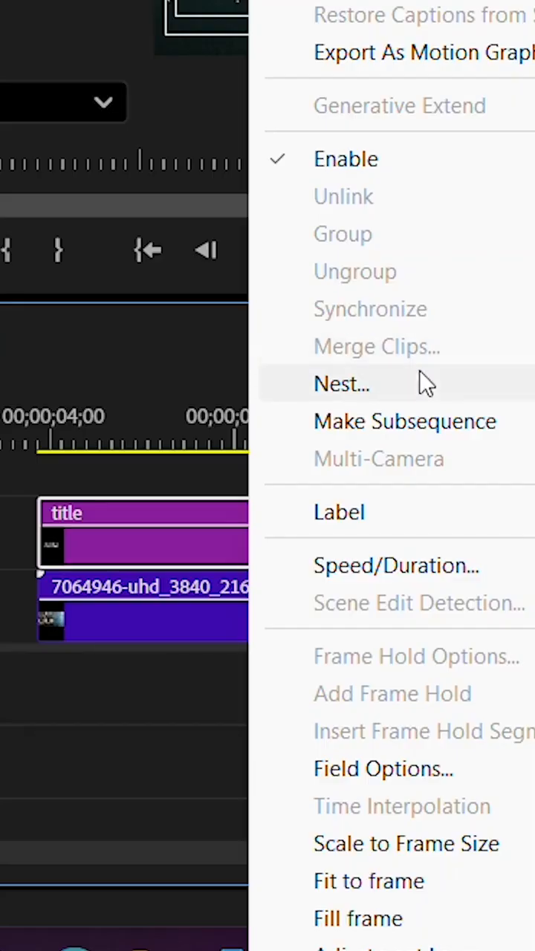
- Nest the title clip into its own sequence
left_click(341, 384)
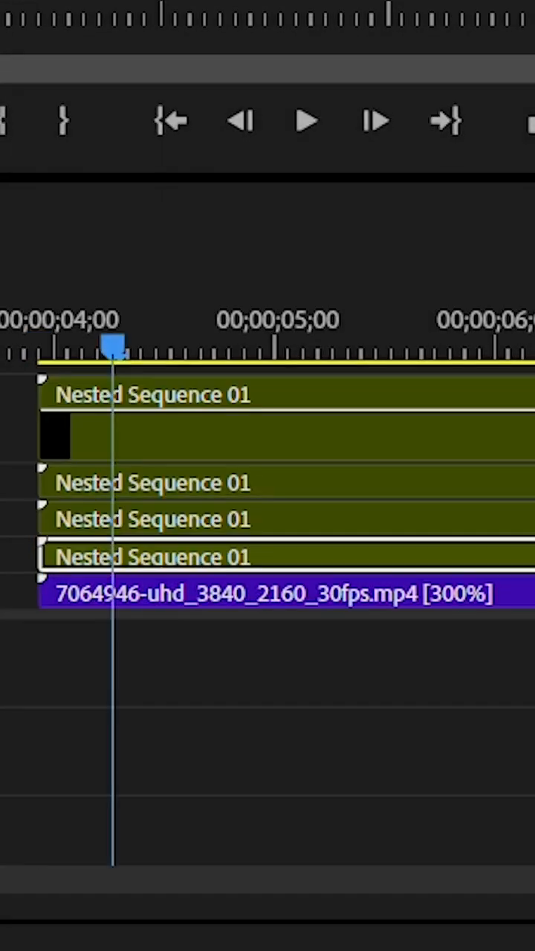